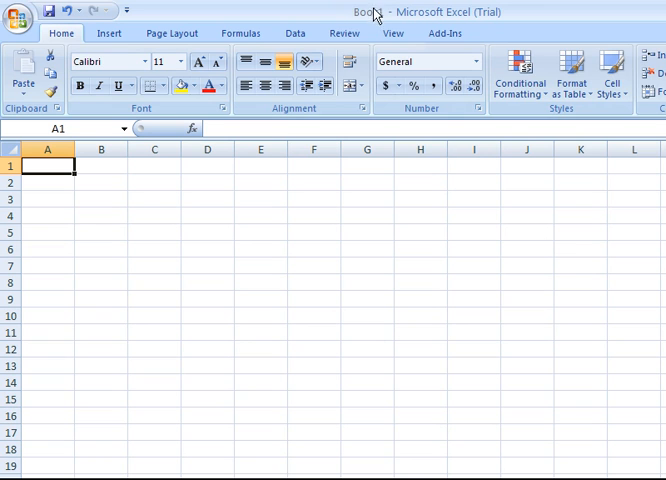
{"action": "mouse_move", "coordinate": [368, 12]}
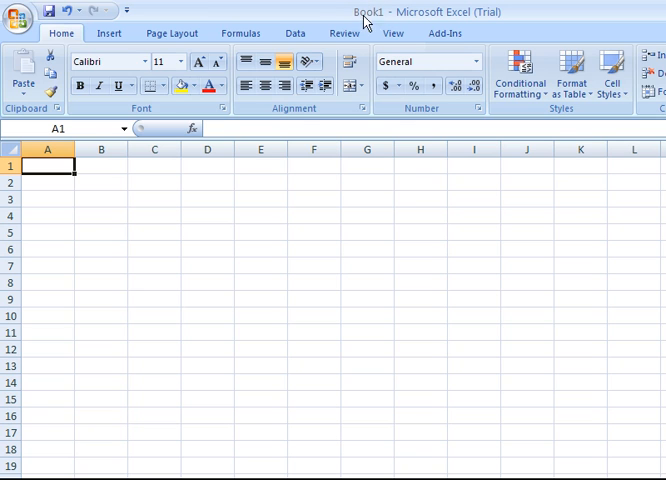
{"action": "mouse_move", "coordinate": [380, 20]}
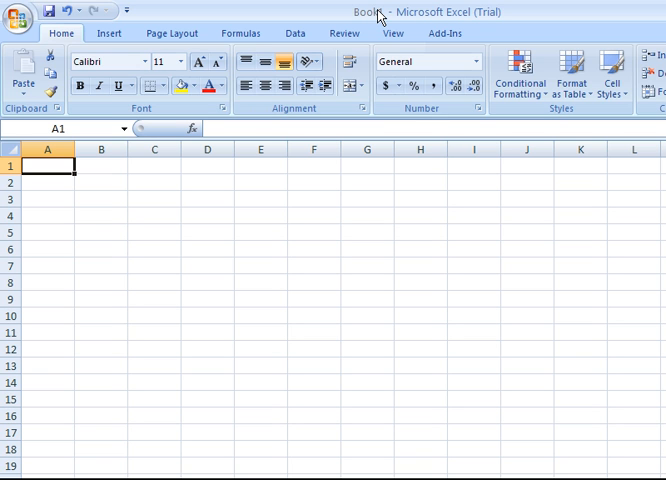
{"action": "mouse_move", "coordinate": [444, 16]}
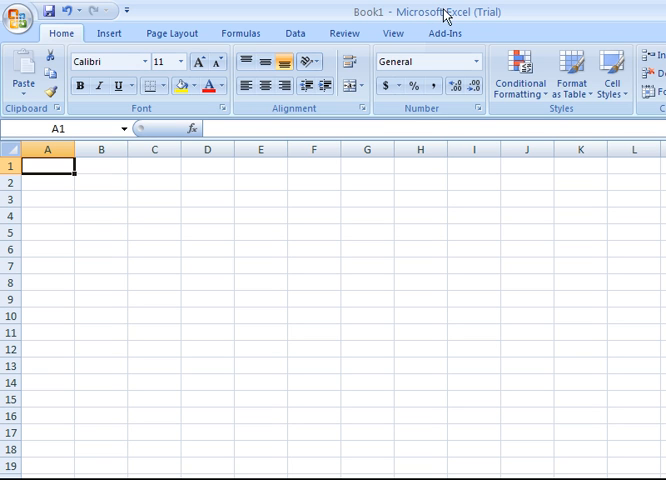
{"action": "mouse_move", "coordinate": [368, 20]}
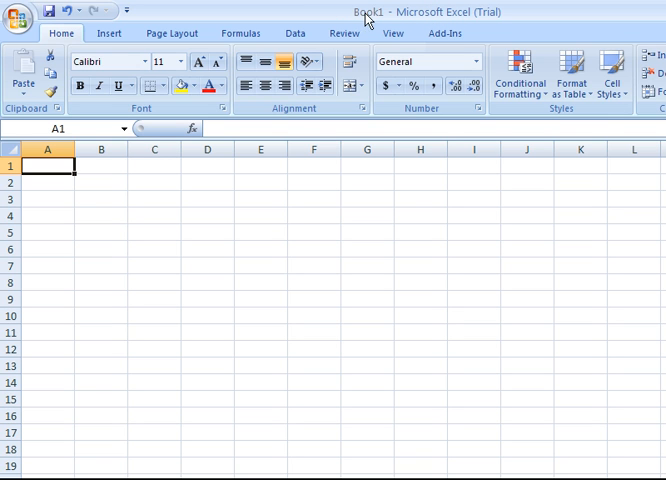
{"action": "mouse_move", "coordinate": [364, 18]}
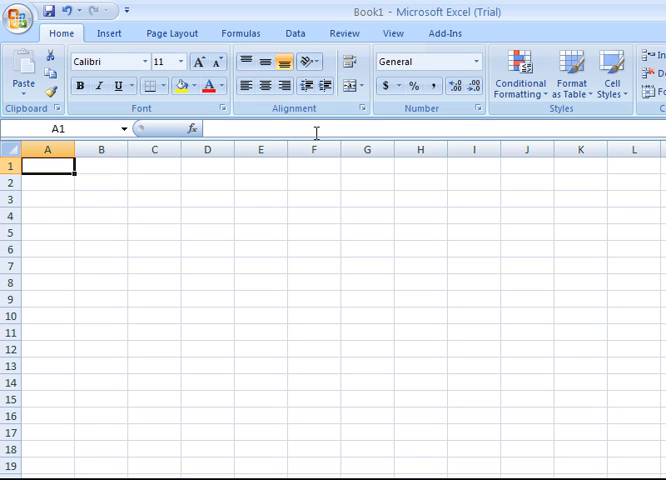
{"action": "mouse_move", "coordinate": [252, 188]}
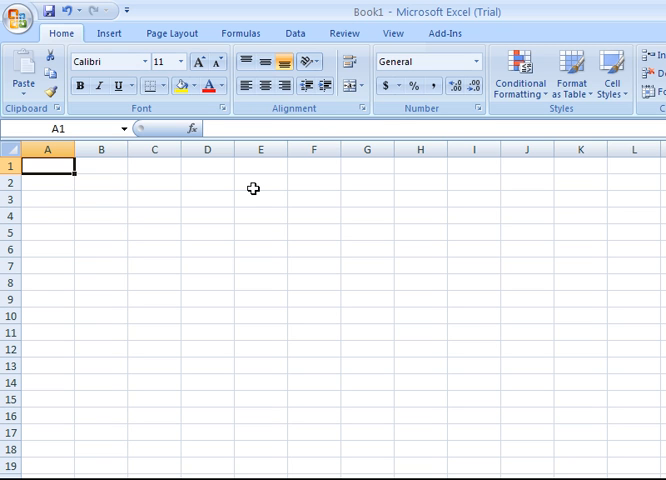
{"action": "mouse_move", "coordinate": [372, 386]}
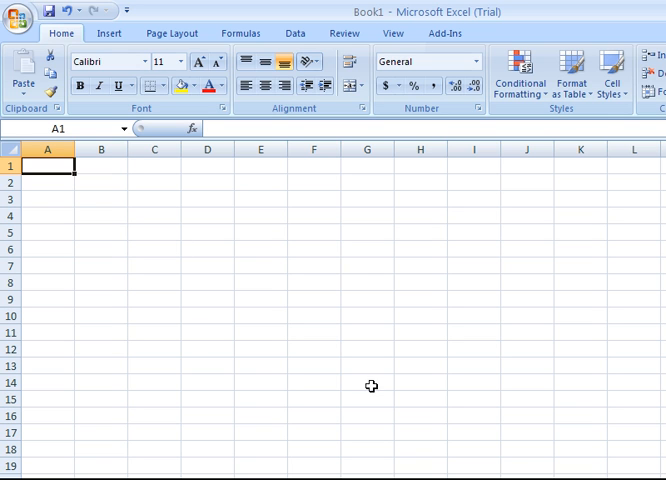
{"action": "mouse_move", "coordinate": [308, 316]}
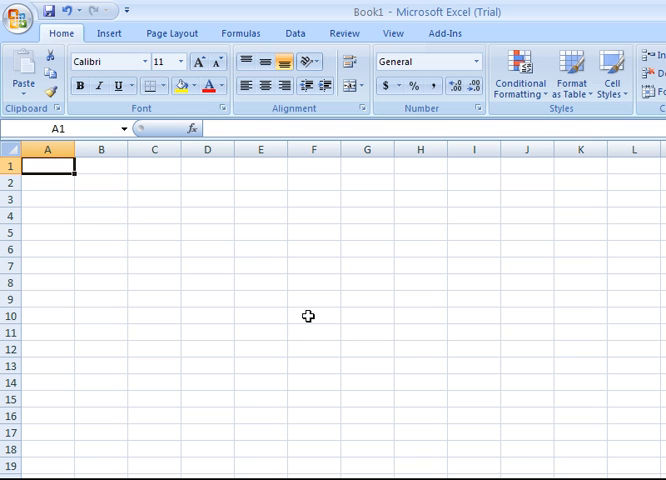
{"action": "mouse_move", "coordinate": [160, 232]}
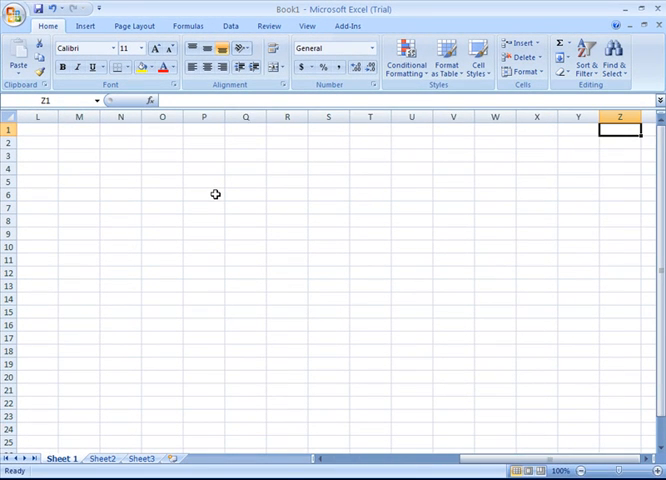
Scroll the sheet to the right, then use Ctrl+arrow keys to return toward cell A1.
{"action": "scroll", "scroll_direction": "right", "scroll_amount": 3}
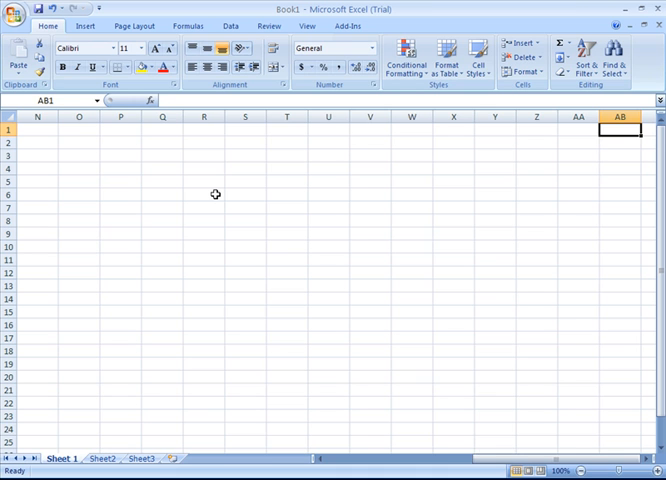
{"action": "scroll", "scroll_direction": "right", "scroll_amount": 3}
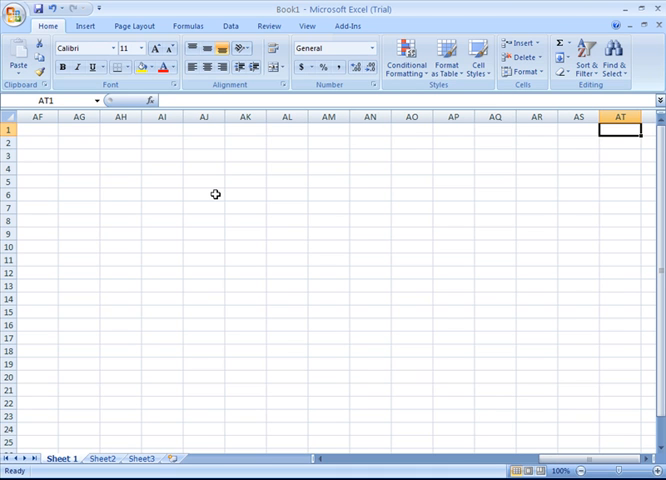
{"action": "key", "text": "ctrl+Right"}
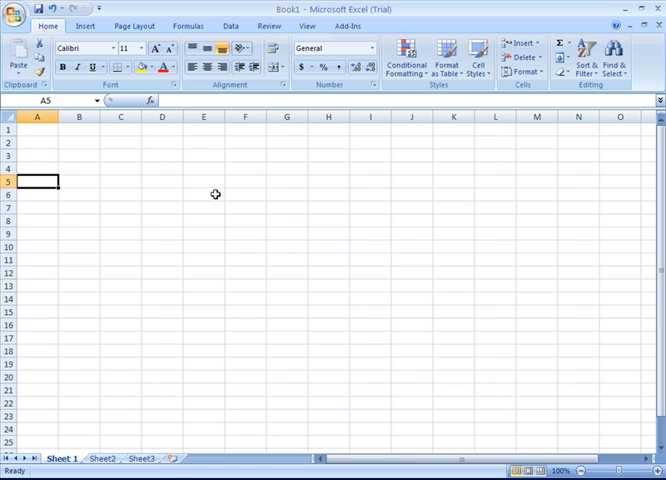
{"action": "key", "text": "ctrl+Down"}
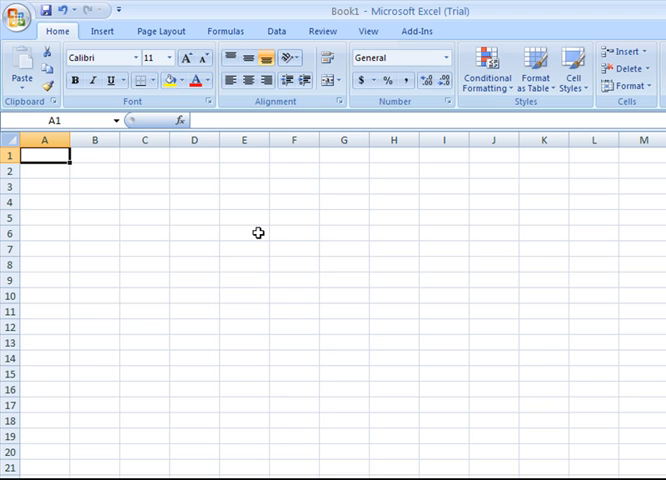
Move the active cell around the middle of the sheet through D4, G9, F6, D9, E11 and E9.
{"action": "left_click", "coordinate": [194, 202]}
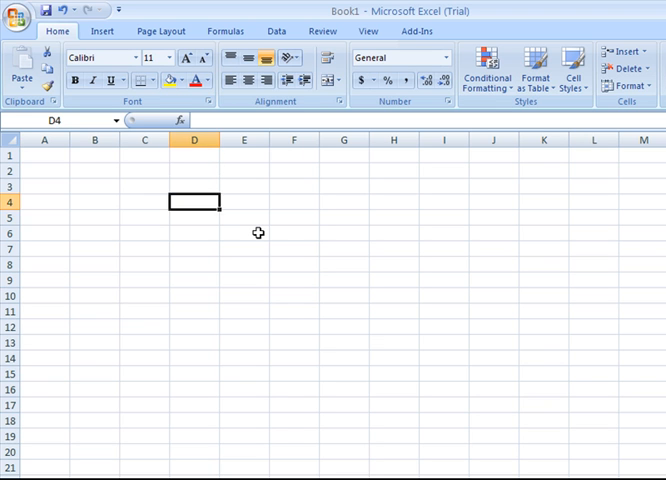
{"action": "left_click", "coordinate": [344, 280]}
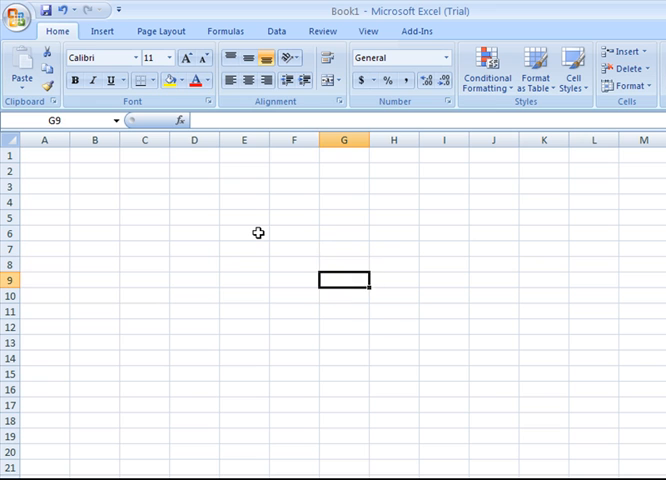
{"action": "left_click", "coordinate": [292, 264]}
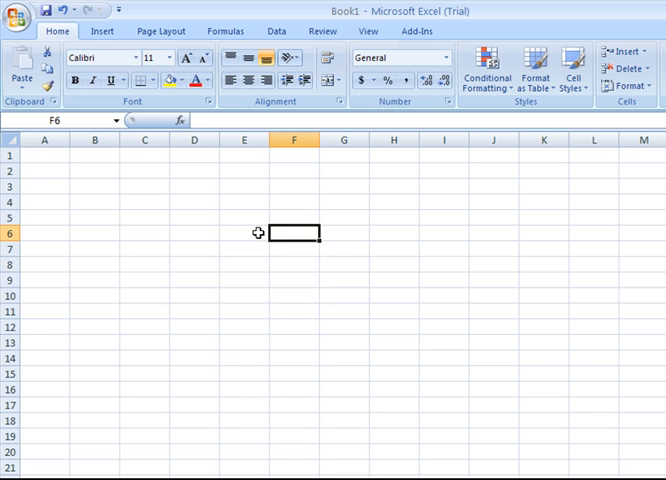
{"action": "left_click", "coordinate": [244, 280]}
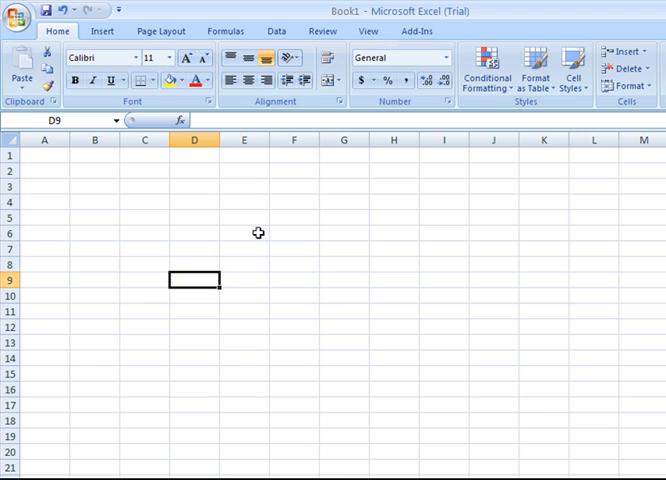
{"action": "left_click", "coordinate": [444, 280]}
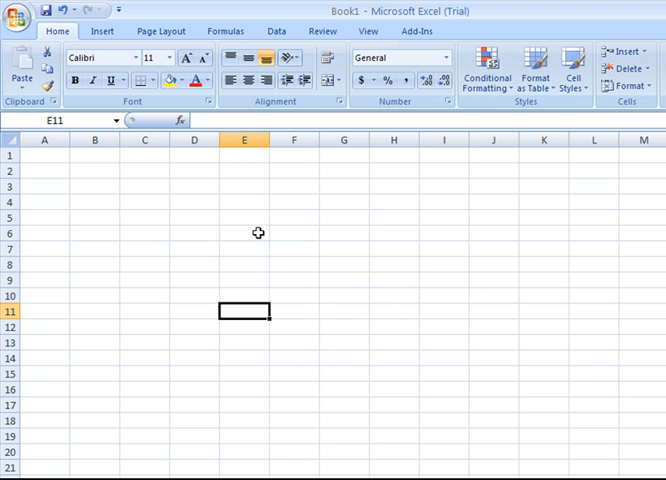
{"action": "left_click", "coordinate": [244, 280]}
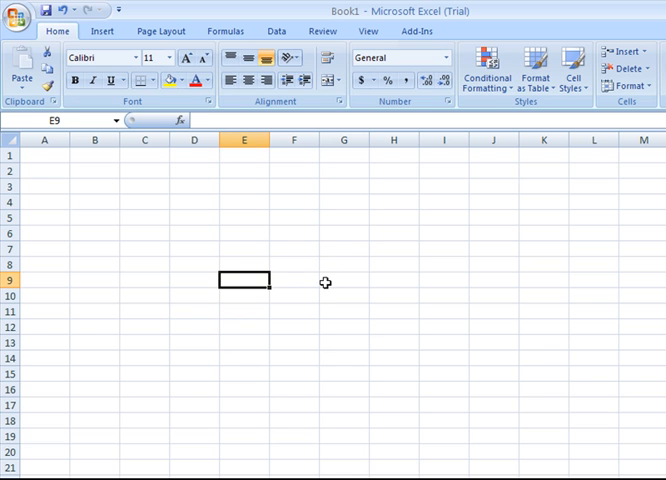
{"action": "mouse_move", "coordinate": [256, 280]}
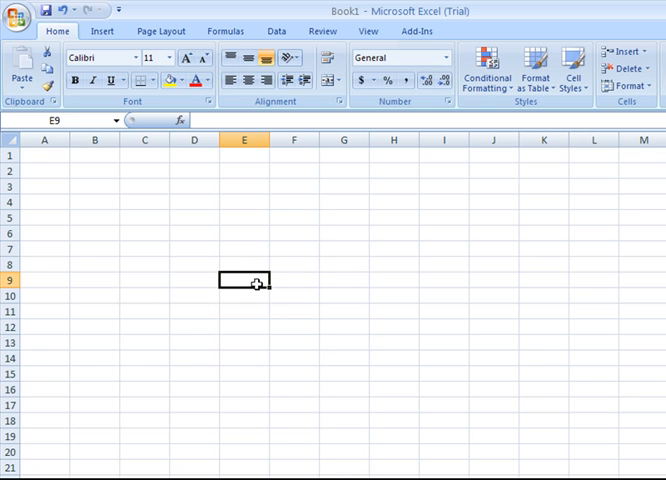
{"action": "mouse_move", "coordinate": [280, 262]}
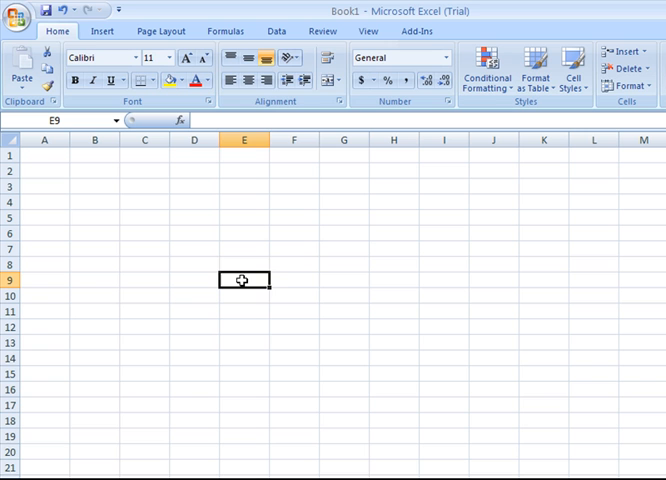
Continue through G9, G10 and H10, ending with F9 as the active cell.
{"action": "left_click", "coordinate": [344, 280]}
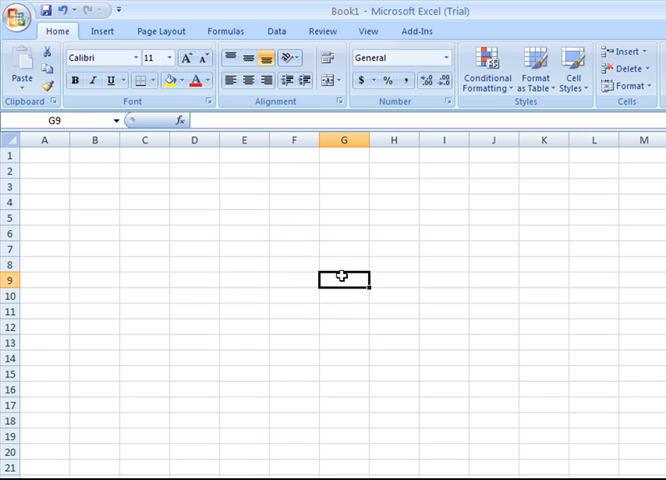
{"action": "left_click", "coordinate": [344, 296]}
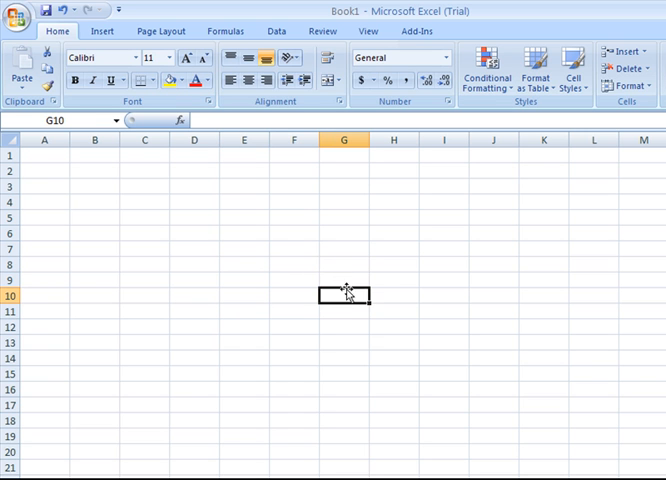
{"action": "mouse_move", "coordinate": [240, 250]}
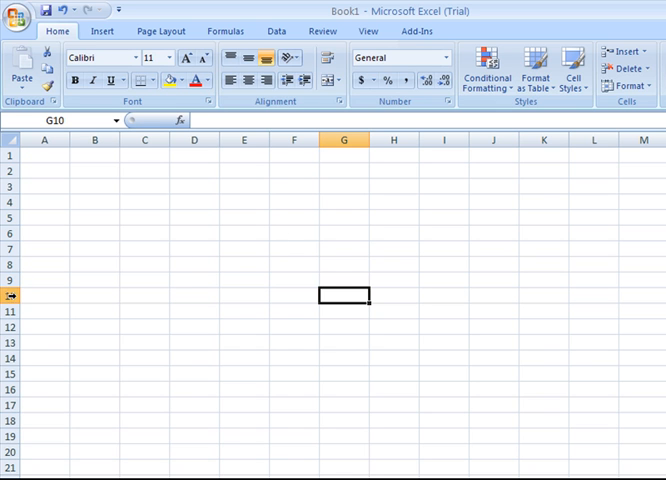
{"action": "left_click", "coordinate": [392, 328]}
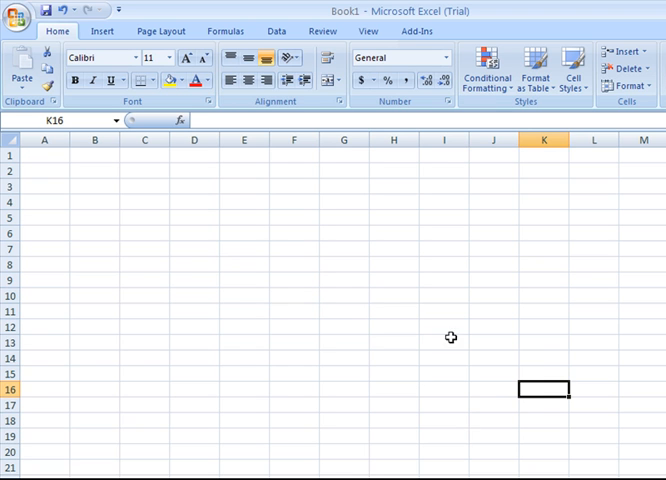
{"action": "left_click", "coordinate": [392, 294]}
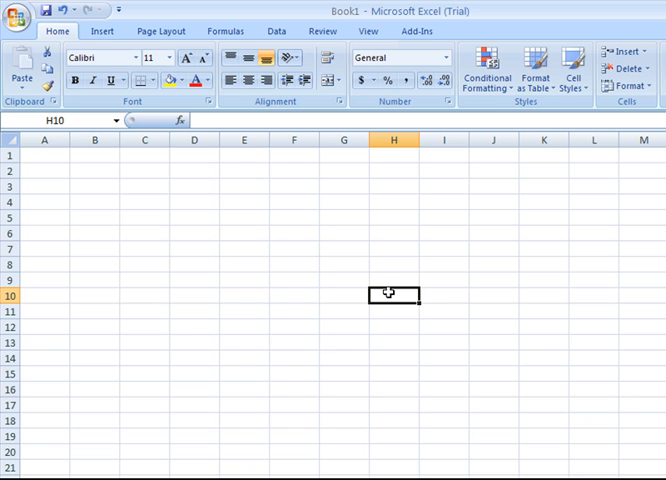
{"action": "left_click", "coordinate": [294, 280]}
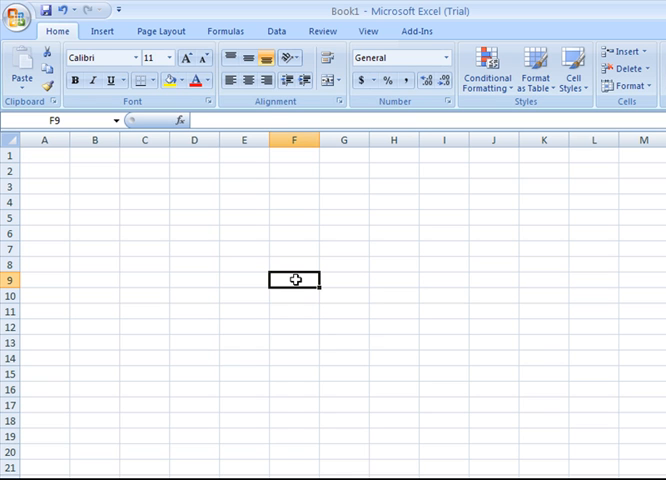
{"action": "mouse_move", "coordinate": [24, 280]}
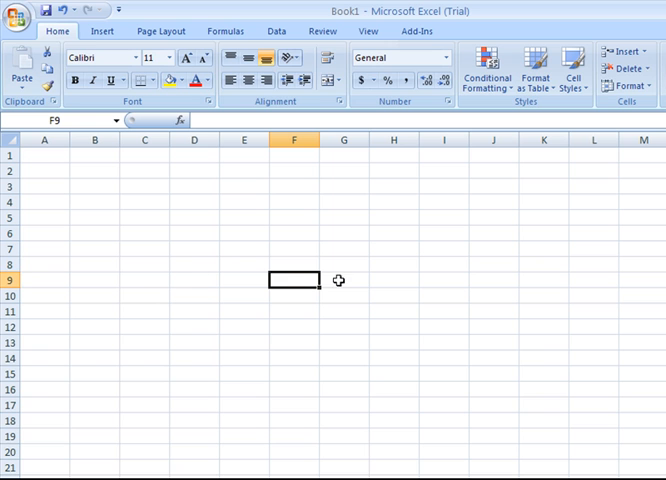
{"action": "mouse_move", "coordinate": [254, 268]}
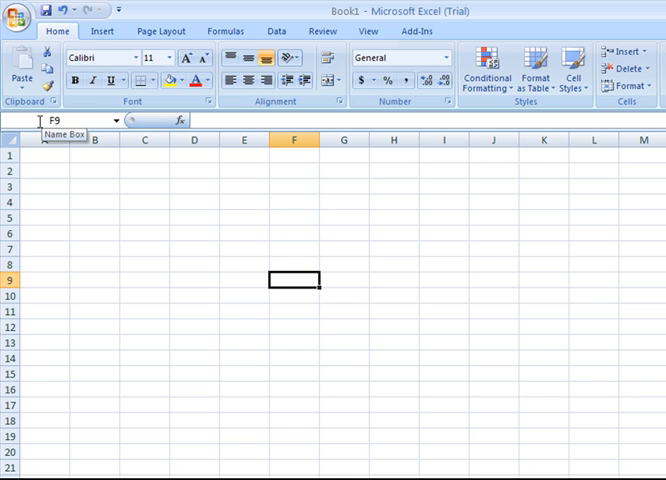
{"action": "mouse_move", "coordinate": [444, 238]}
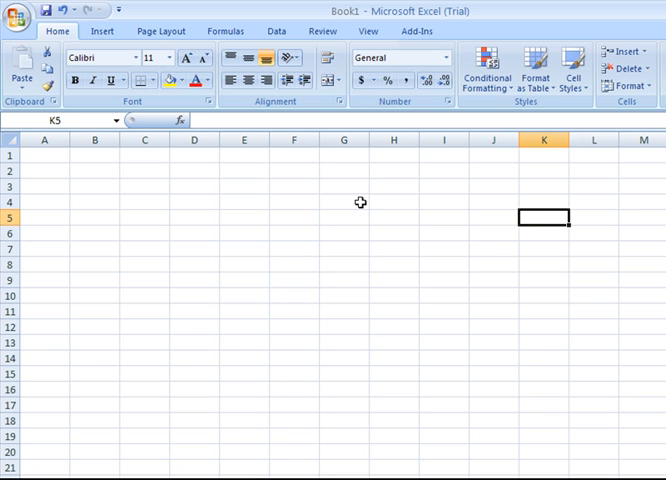
Make G4, then A17, then I17 the active cell on the empty sheet.
{"action": "left_click", "coordinate": [344, 202]}
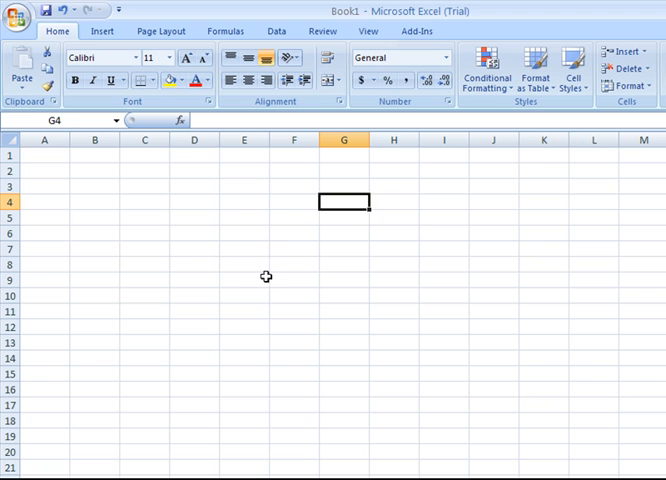
{"action": "left_click", "coordinate": [144, 312]}
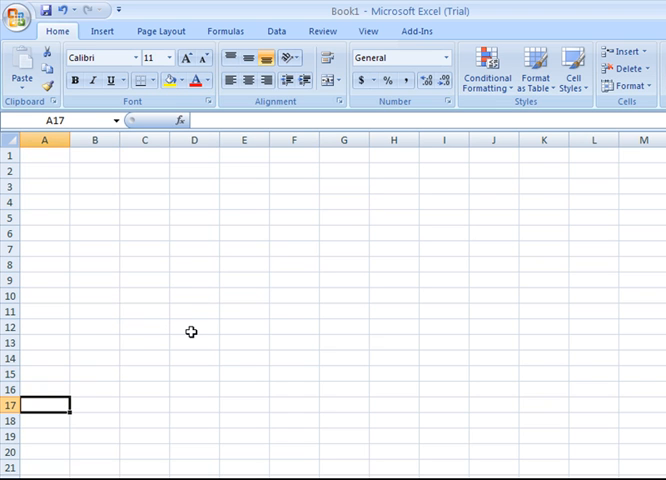
{"action": "left_click", "coordinate": [344, 390]}
{"action": "type", "text": "m"}
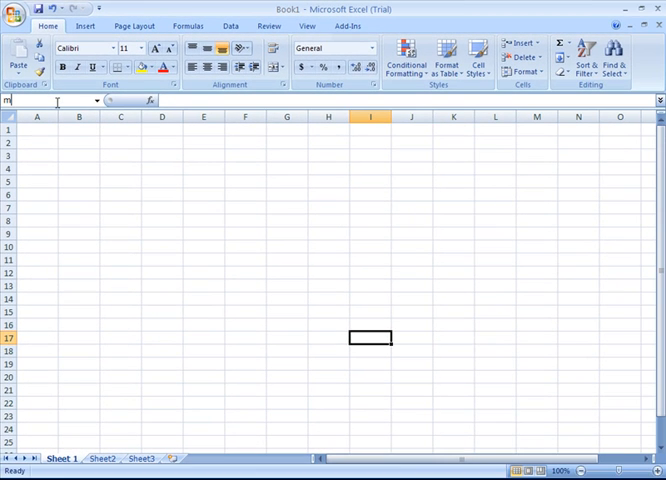
Make cell B7 the active cell in the maximized Book1 window.
{"action": "type", "text": "17"}
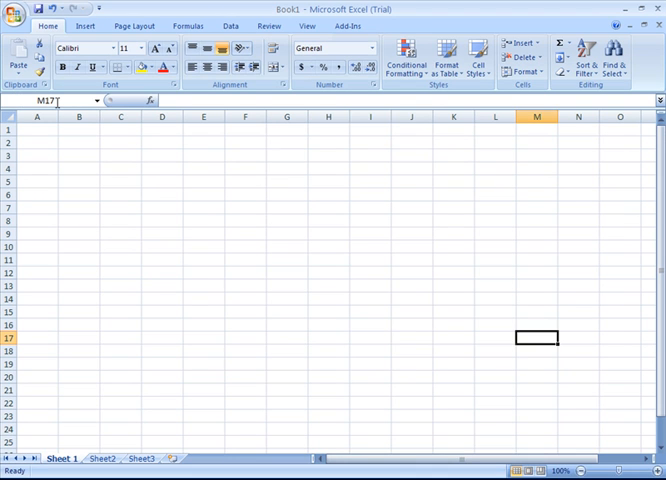
{"action": "mouse_move", "coordinate": [58, 102]}
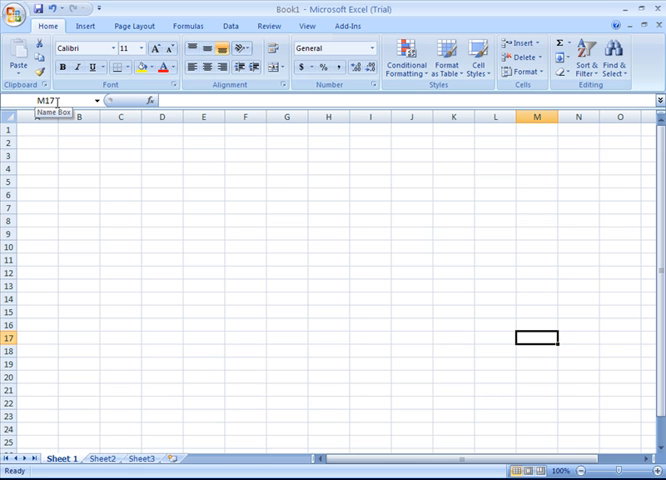
{"action": "mouse_move", "coordinate": [144, 168]}
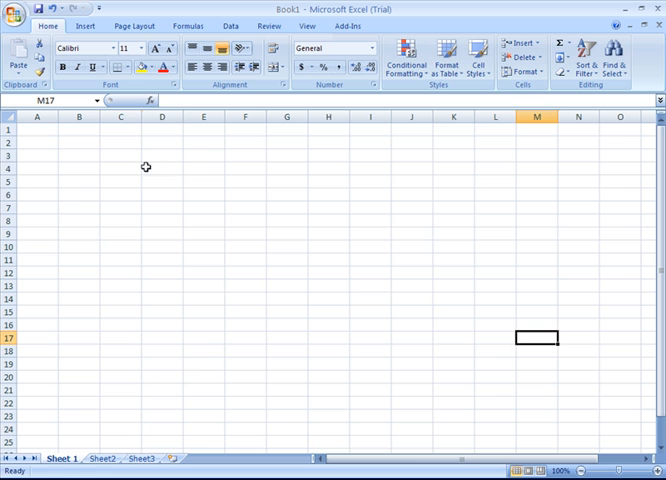
{"action": "left_click", "coordinate": [80, 204]}
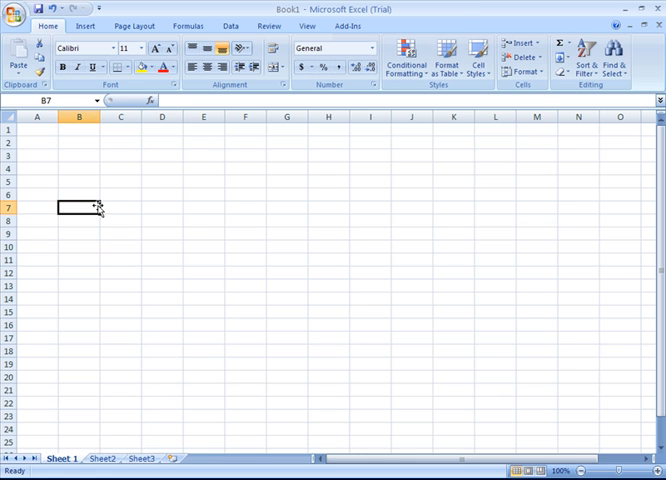
{"action": "mouse_move", "coordinate": [156, 156]}
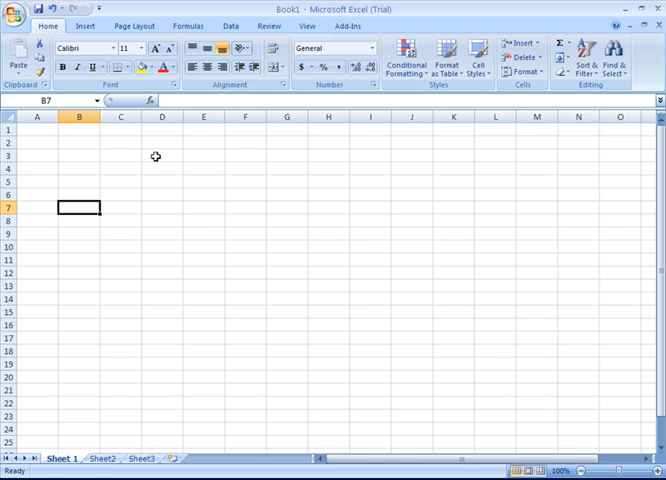
Jump the active cell through D3, J7 and I11, ending on E6.
{"action": "left_click", "coordinate": [160, 156]}
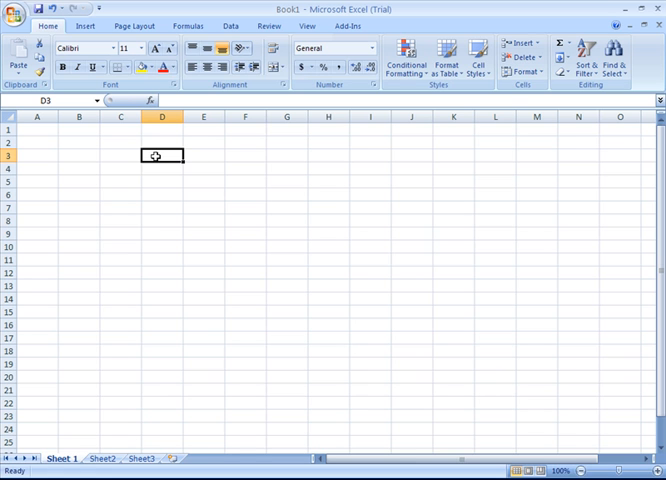
{"action": "left_click", "coordinate": [288, 196]}
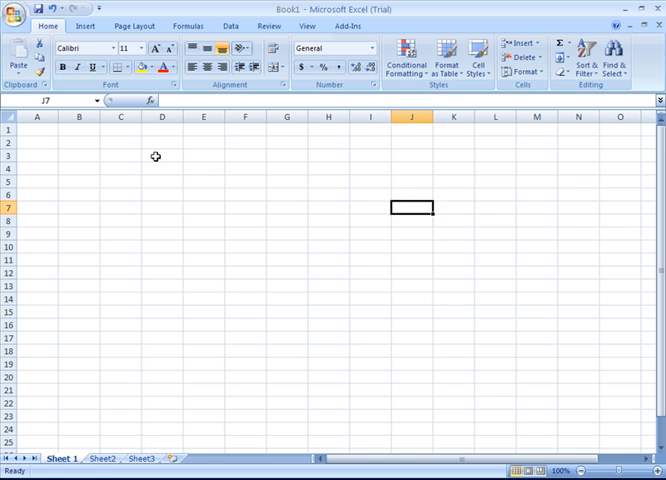
{"action": "left_click", "coordinate": [244, 220]}
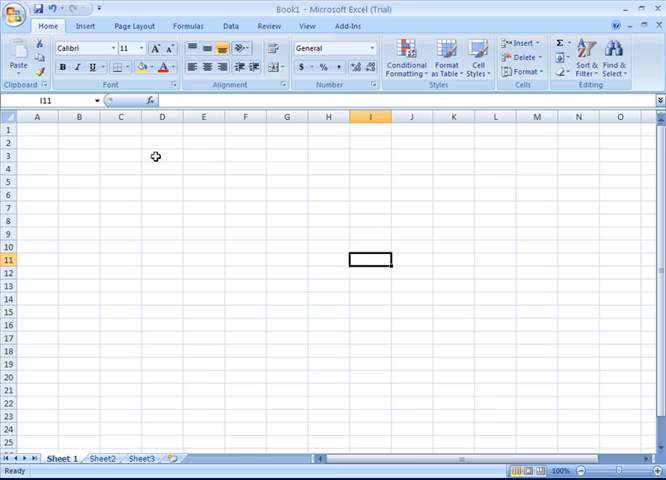
{"action": "left_click", "coordinate": [204, 232]}
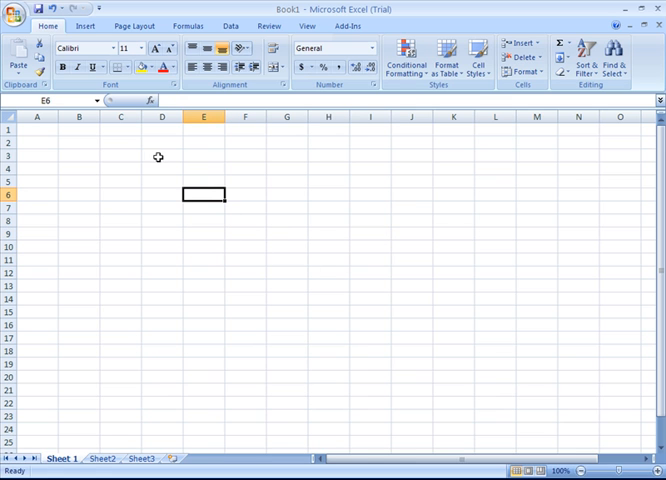
{"action": "type", "text": "test"}
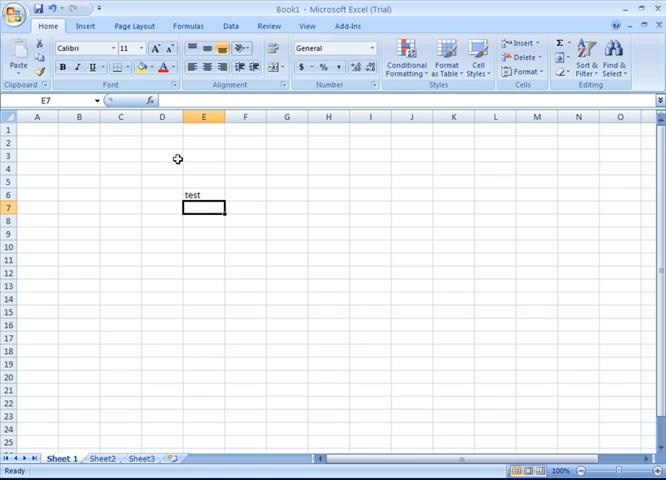
{"action": "type", "text": "test"}
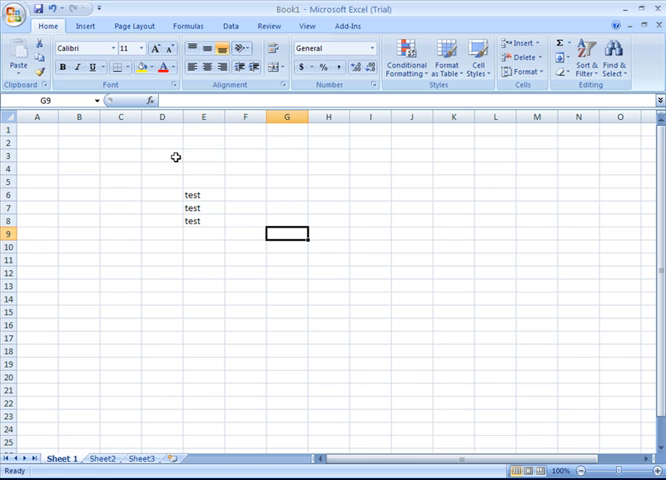
{"action": "left_click", "coordinate": [410, 232]}
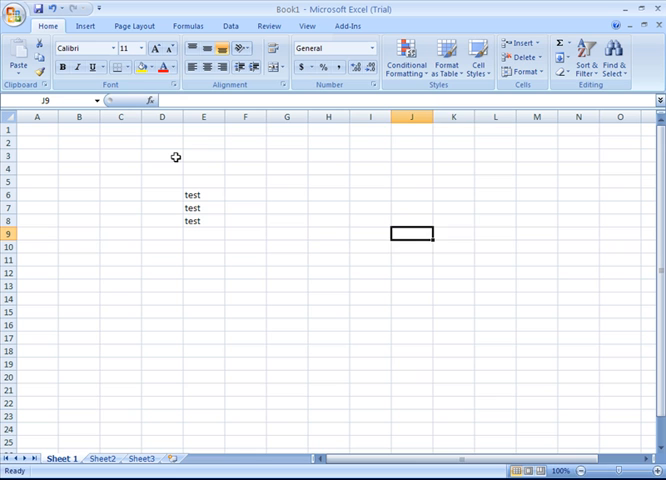
{"action": "left_click", "coordinate": [494, 234]}
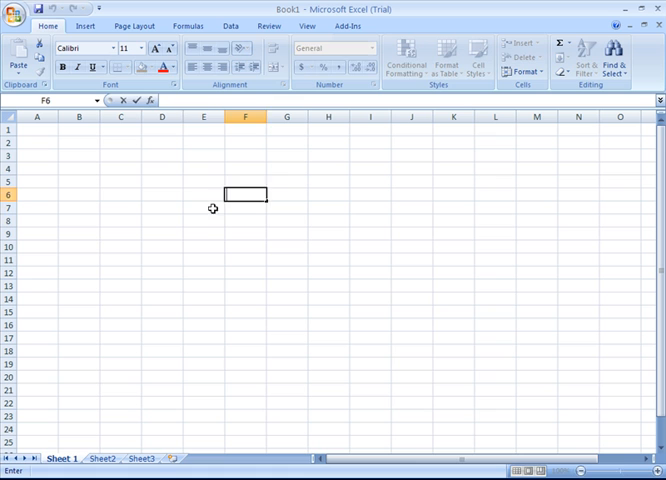
{"action": "left_click", "coordinate": [204, 208]}
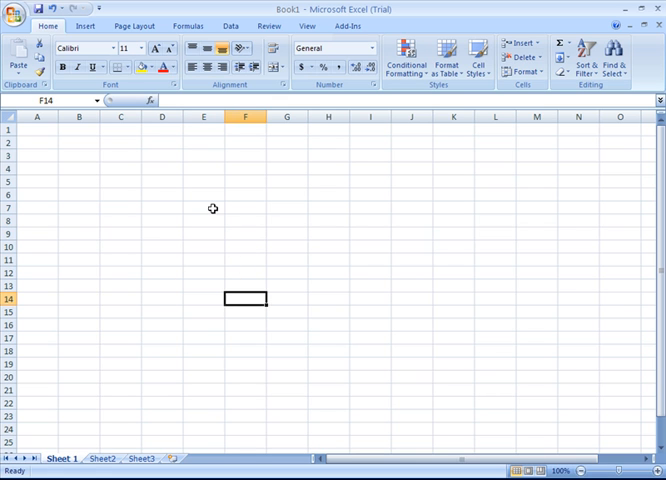
Move the active cell from K14 to D7 and finally to C5.
{"action": "left_click", "coordinate": [368, 298]}
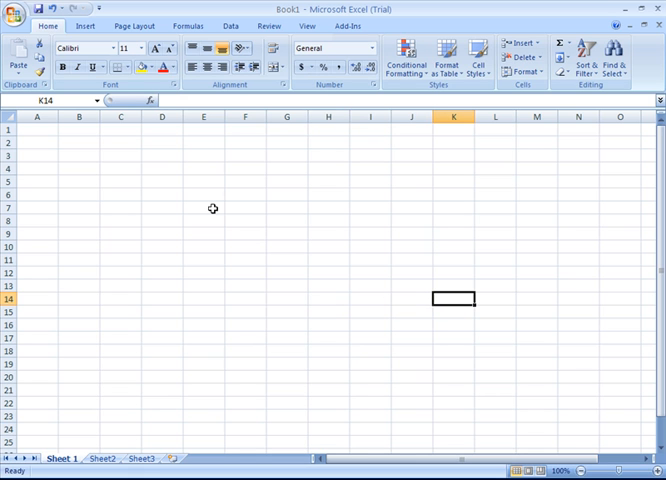
{"action": "left_click", "coordinate": [162, 208]}
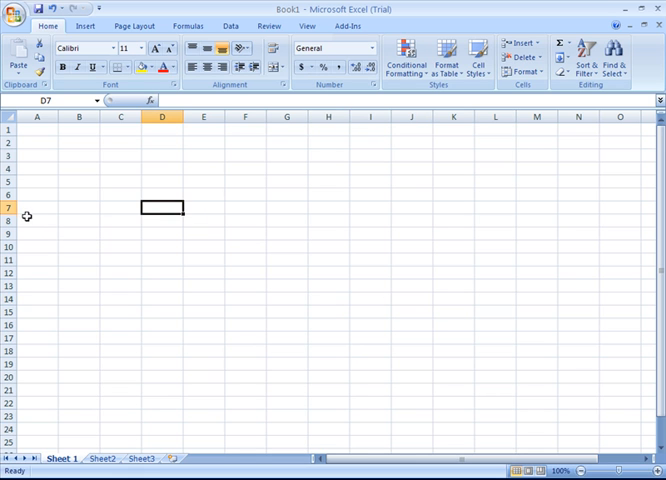
{"action": "mouse_move", "coordinate": [162, 208]}
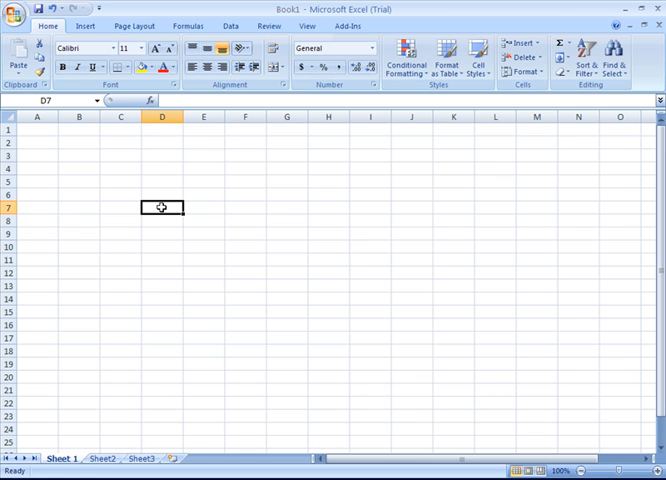
{"action": "mouse_move", "coordinate": [164, 224]}
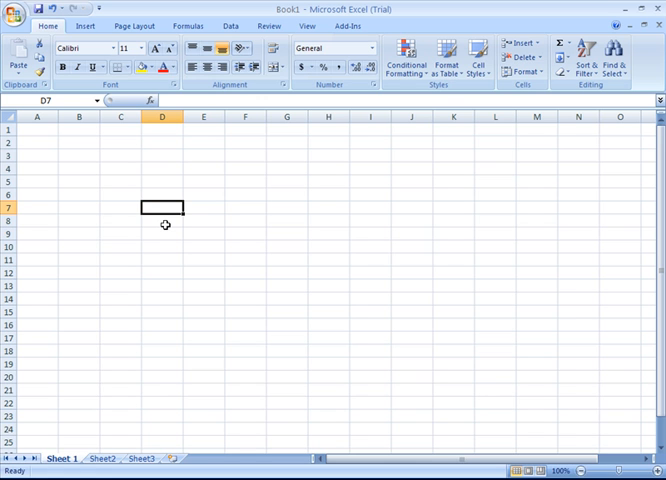
{"action": "mouse_move", "coordinate": [202, 238]}
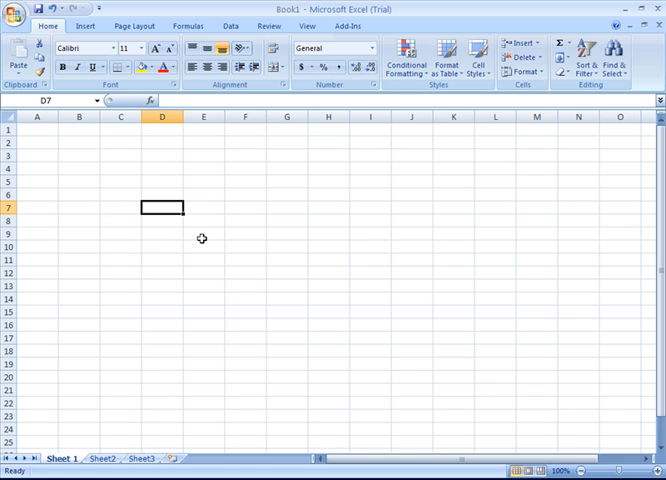
{"action": "left_click", "coordinate": [122, 220]}
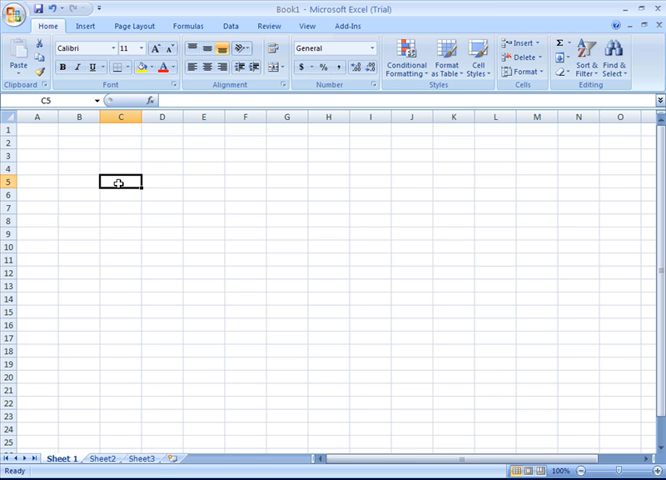
Drag-select C5:E5, extend the selection to the block C5:H9 and slightly beyond.
{"action": "left_click_drag", "start_coordinate": [120, 182], "coordinate": [204, 182]}
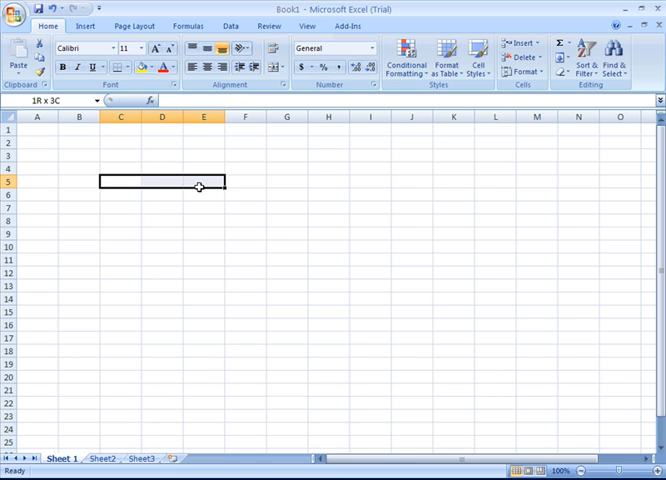
{"action": "left_click_drag", "start_coordinate": [200, 188], "coordinate": [324, 228]}
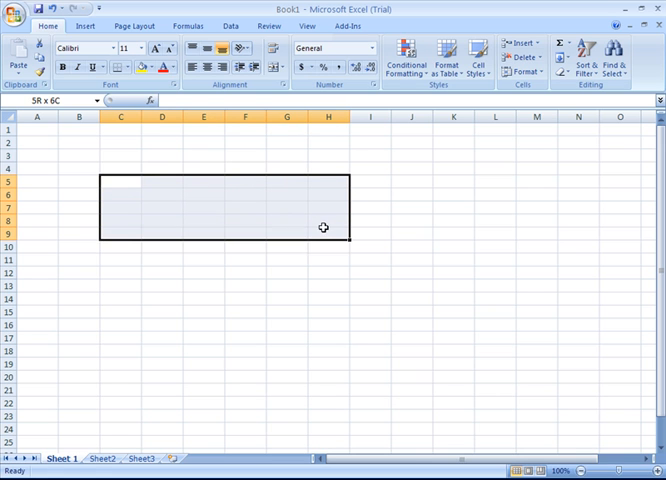
{"action": "left_click_drag", "start_coordinate": [324, 228], "coordinate": [328, 272]}
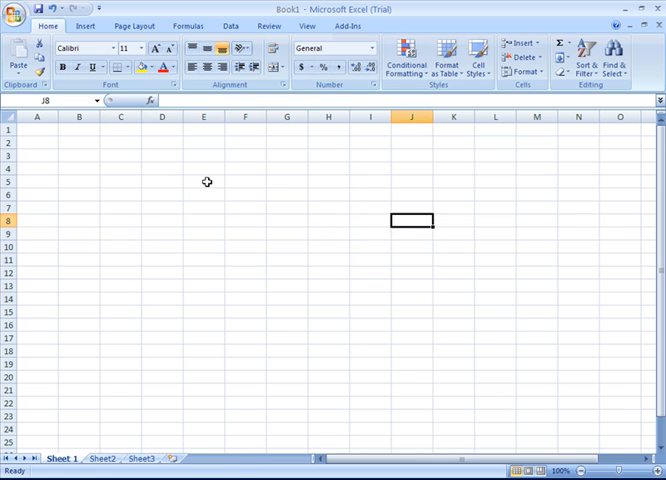
Make cell E5 the active cell.
{"action": "left_click", "coordinate": [204, 184]}
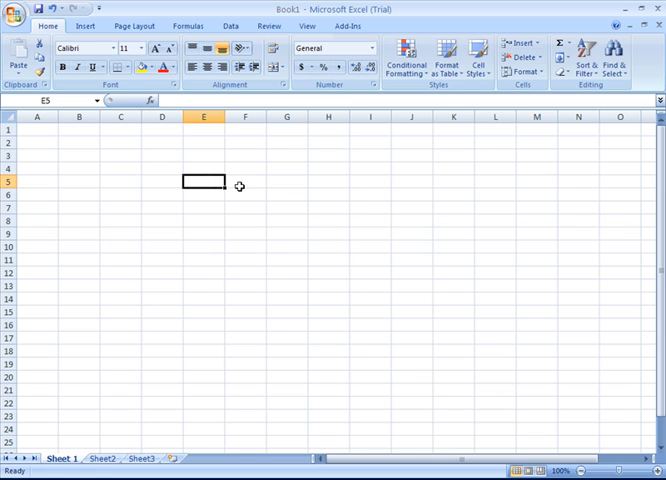
{"action": "mouse_move", "coordinate": [448, 216]}
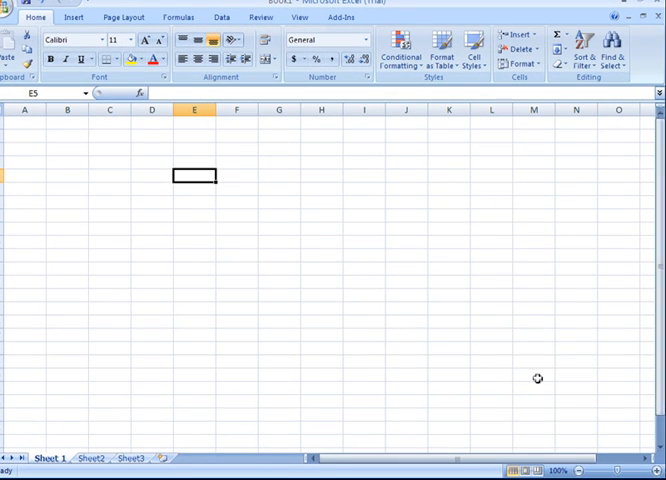
{"action": "mouse_move", "coordinate": [524, 448]}
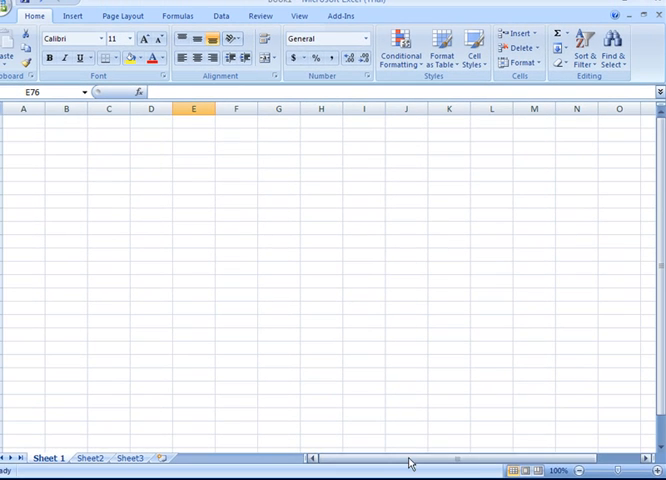
Scroll far right with the horizontal scroll bar and make cell AM20 active.
{"action": "left_click_drag", "start_coordinate": [400, 460], "coordinate": [510, 460]}
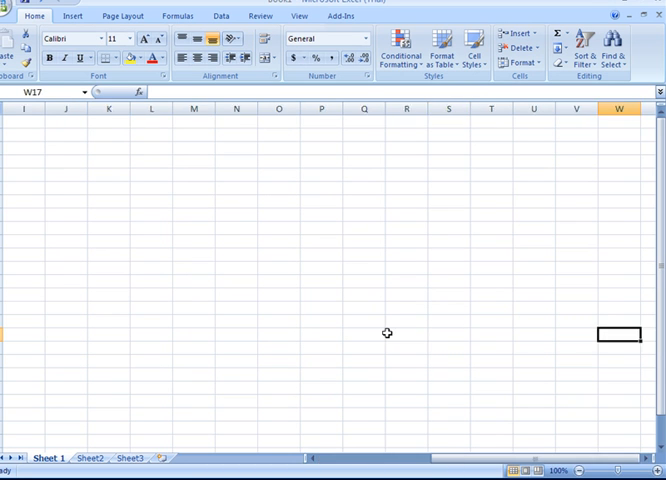
{"action": "scroll", "scroll_direction": "right", "scroll_amount": 3}
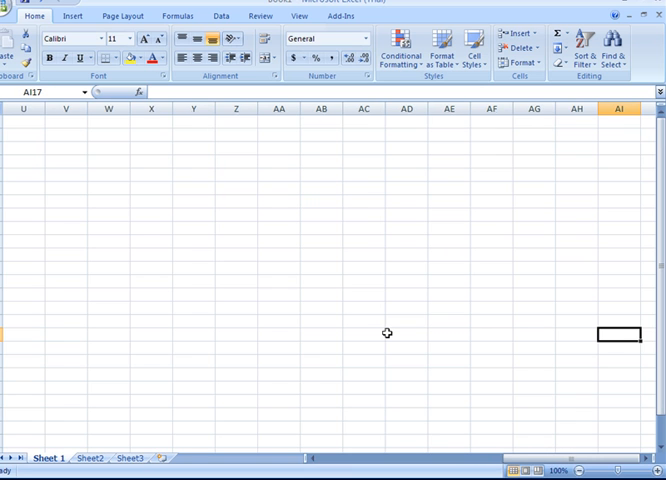
{"action": "scroll", "scroll_direction": "right", "scroll_amount": 3}
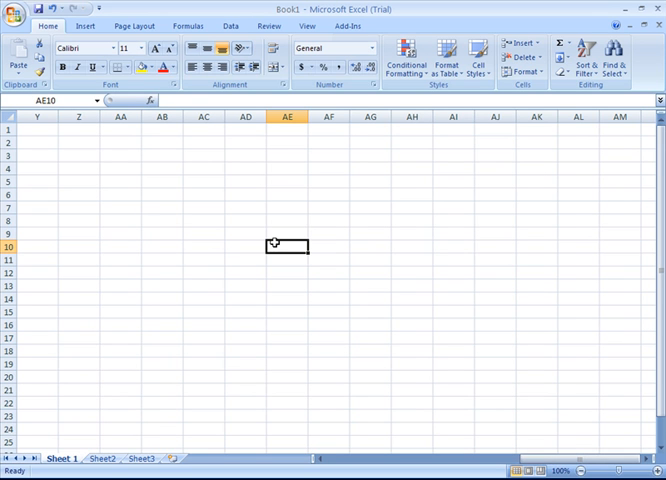
{"action": "mouse_move", "coordinate": [400, 268]}
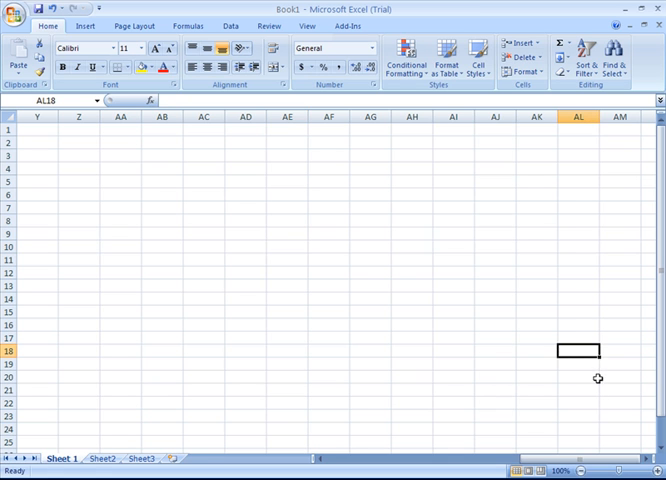
{"action": "left_click", "coordinate": [598, 378]}
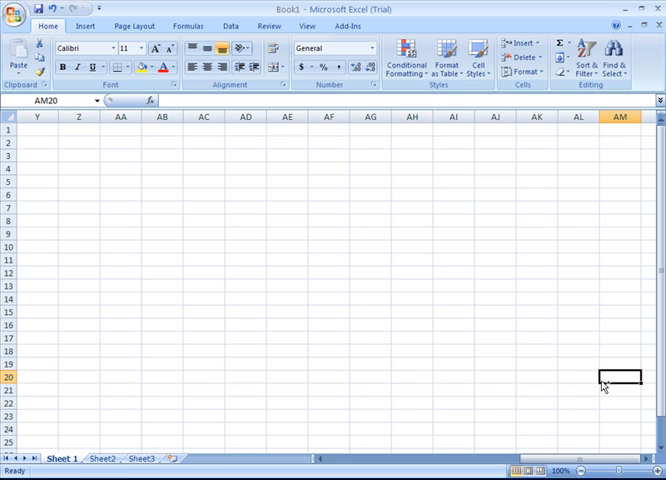
Return to cell A1 with Ctrl+Home.
{"action": "key", "text": "ctrl+Home"}
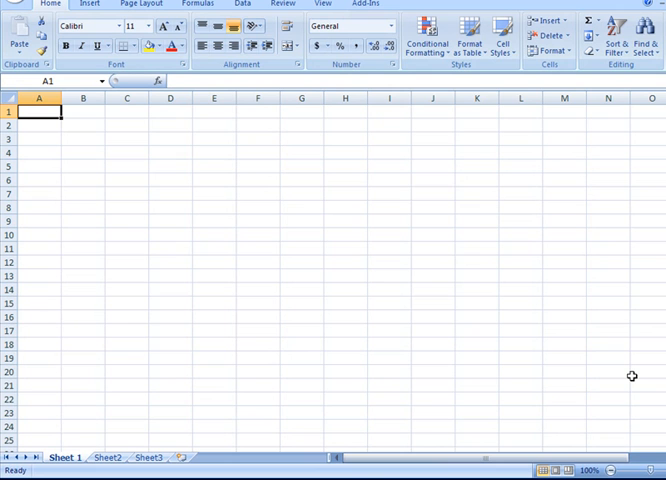
{"action": "mouse_move", "coordinate": [590, 408]}
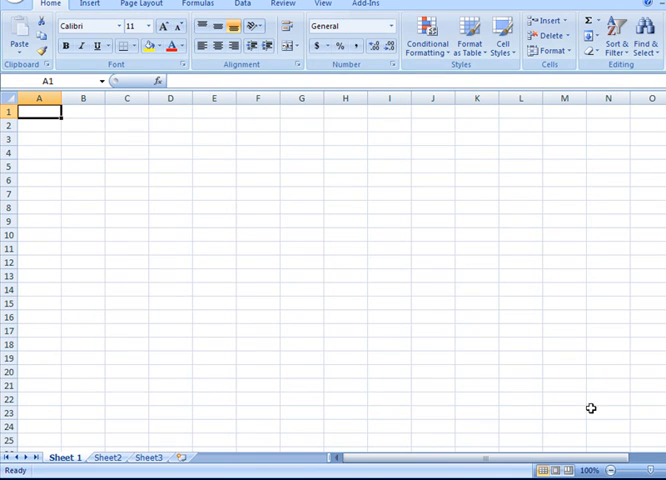
{"action": "mouse_move", "coordinate": [232, 470]}
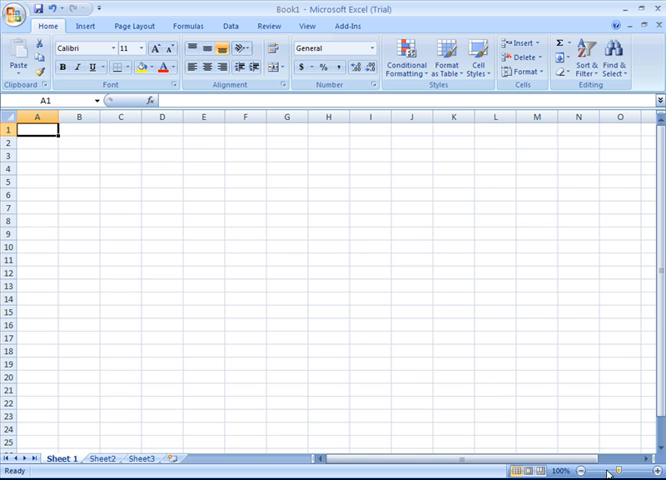
Zoom in a step, then set the magnification to 75% in the Zoom dialog.
{"action": "left_click", "coordinate": [600, 472]}
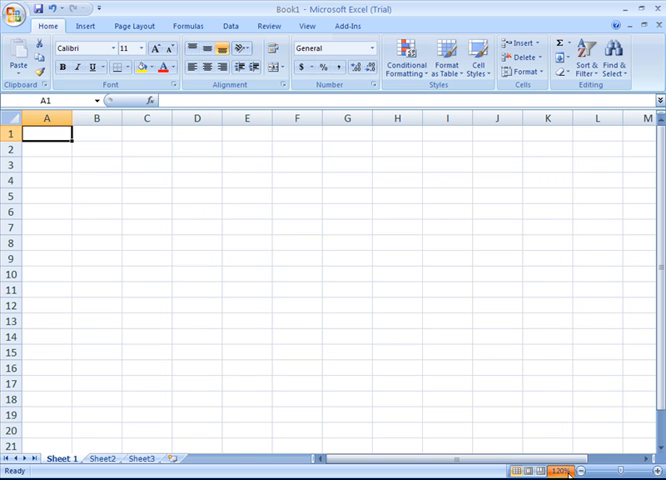
{"action": "left_click", "coordinate": [566, 470]}
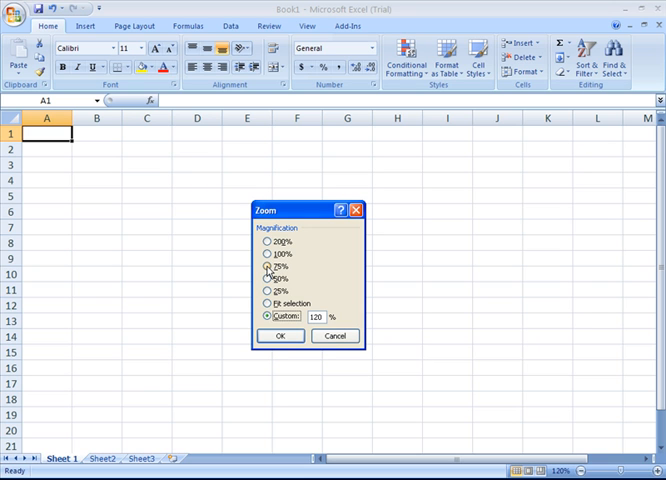
{"action": "left_click", "coordinate": [272, 292]}
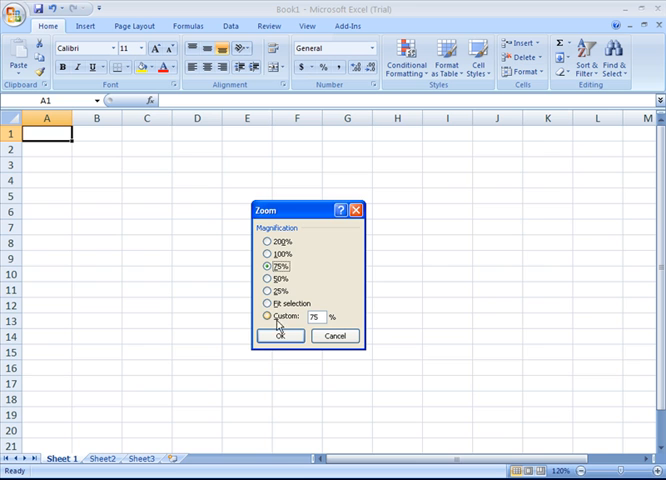
{"action": "left_click", "coordinate": [280, 336]}
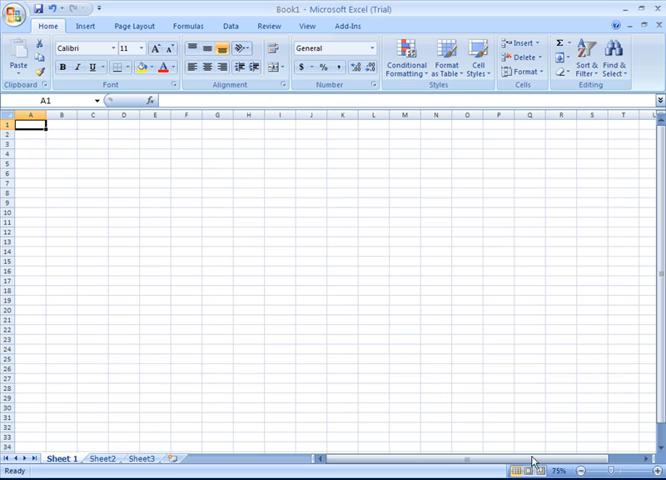
Reset the zoom to 100% via the slider's centre, then zoom in so the cells appear larger.
{"action": "left_click", "coordinate": [560, 470]}
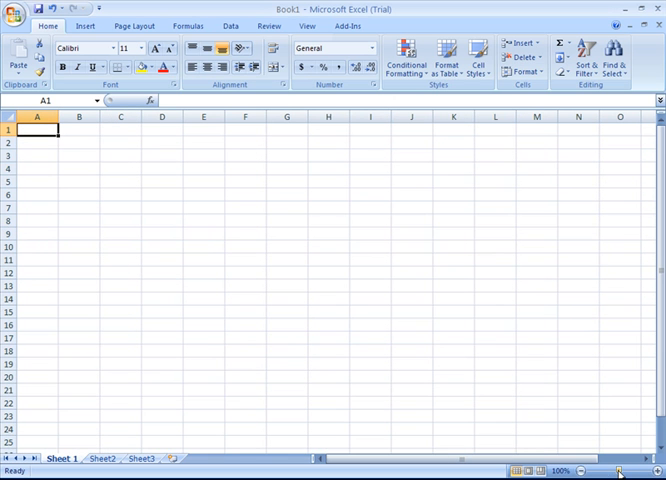
{"action": "left_click", "coordinate": [626, 472]}
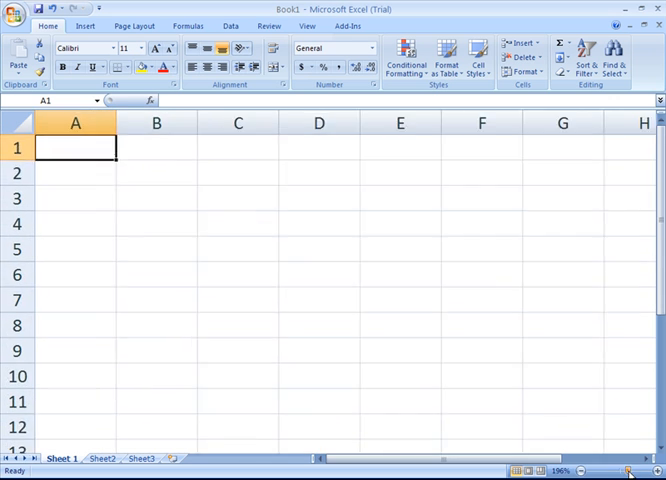